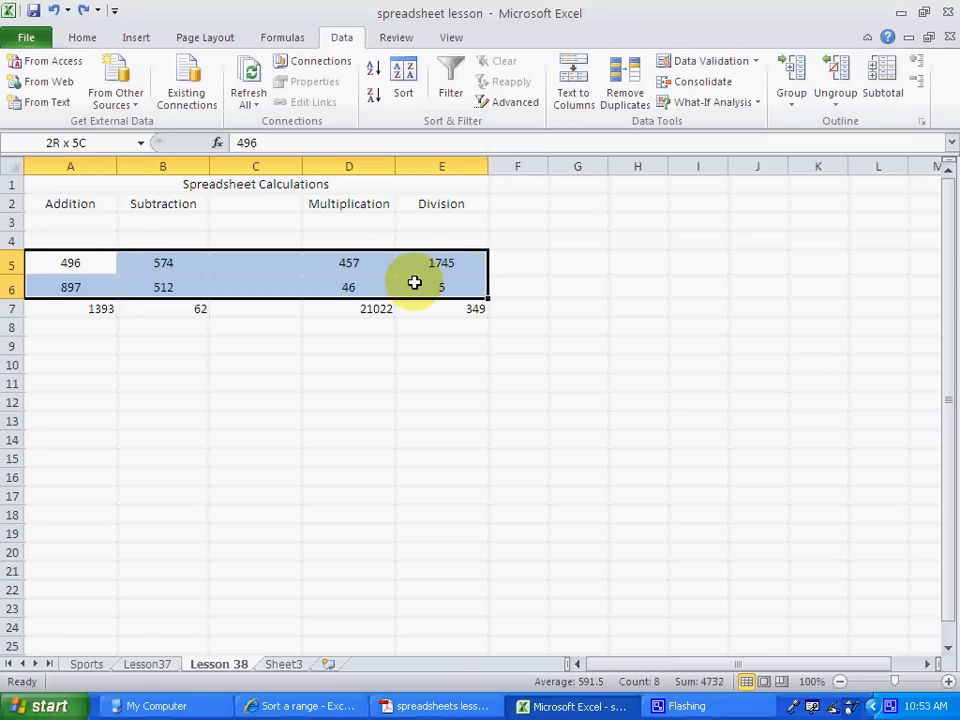
# - Move the data block from A5:E6 up to A3:E4, directly under the headings
pyautogui.click(70, 262)
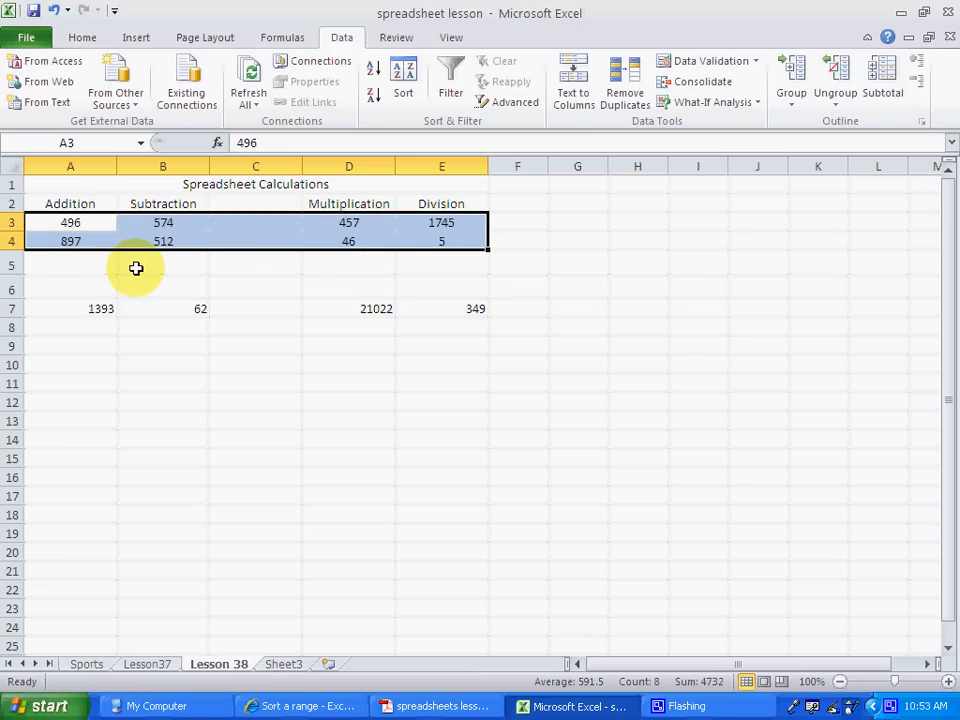
pyautogui.moveTo(152, 276)
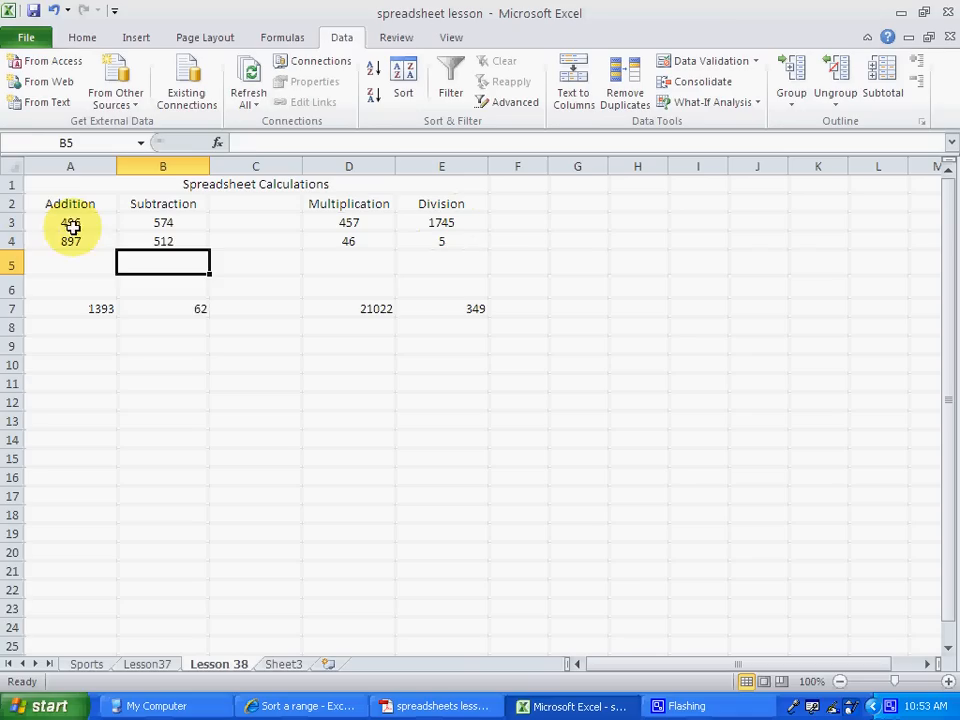
# - Select A3:E3 and begin a sort limited to the current selection only
pyautogui.click(70, 222)
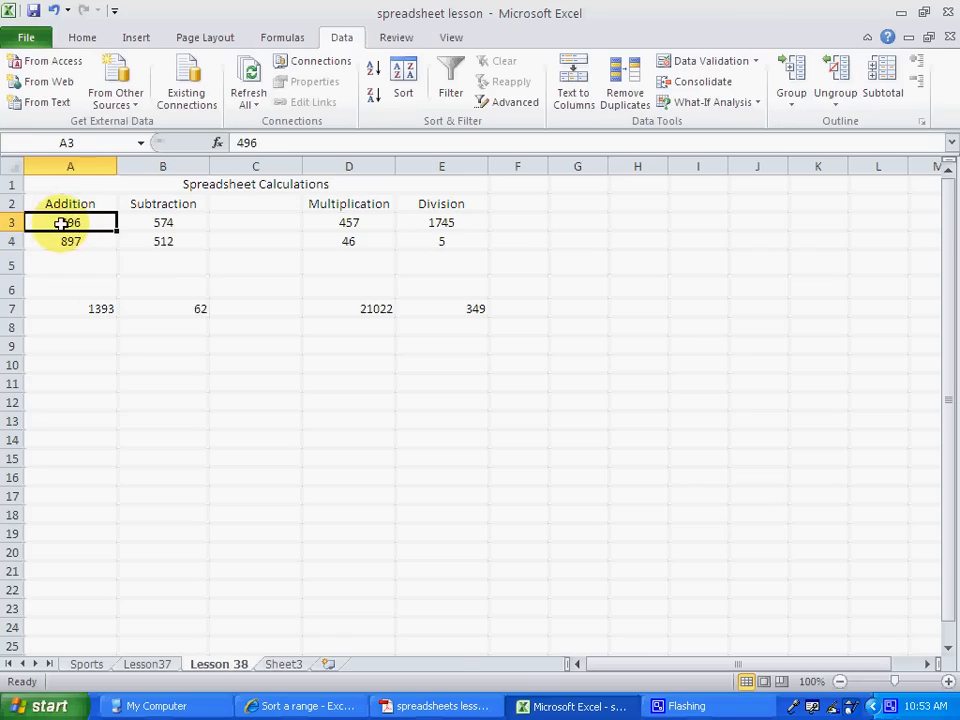
pyautogui.moveTo(70, 222); pyautogui.dragTo(348, 222)
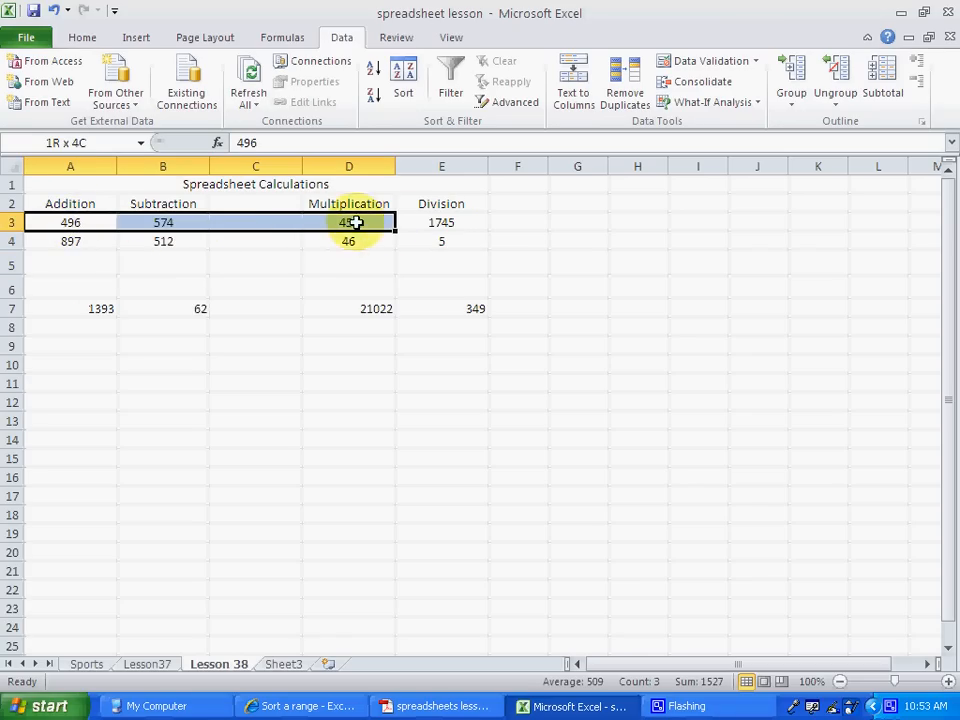
pyautogui.click(70, 222)
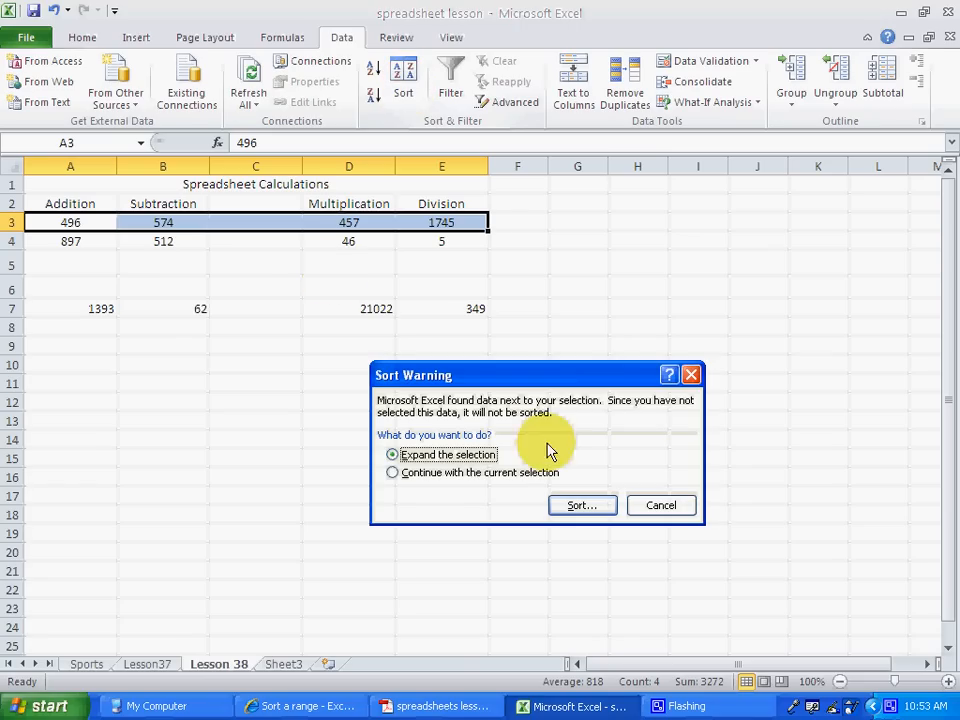
pyautogui.click(392, 472)
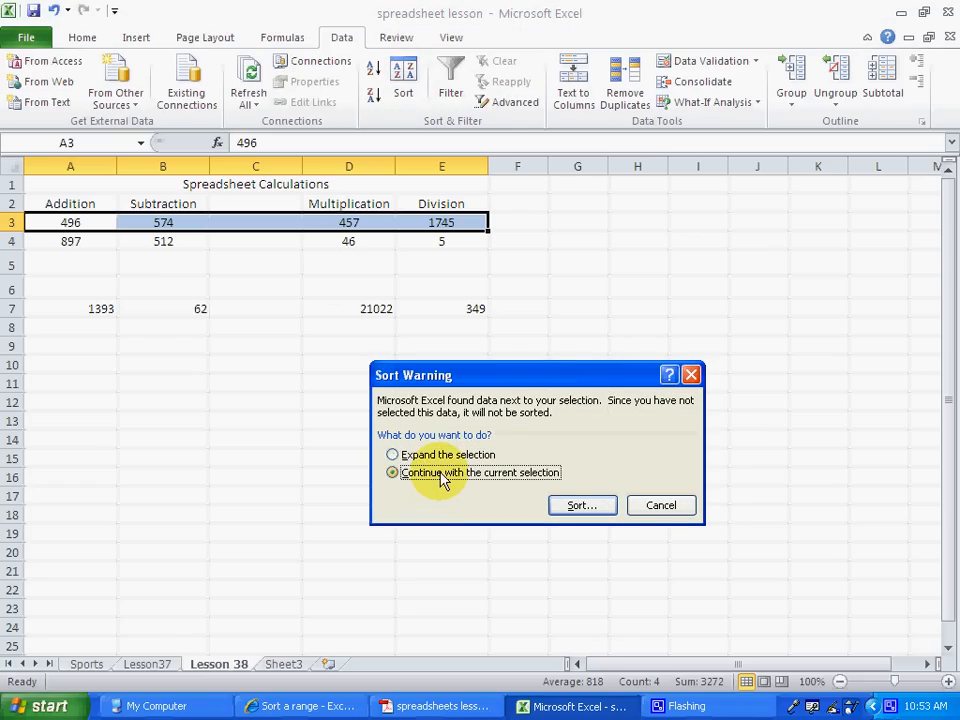
pyautogui.click(582, 504)
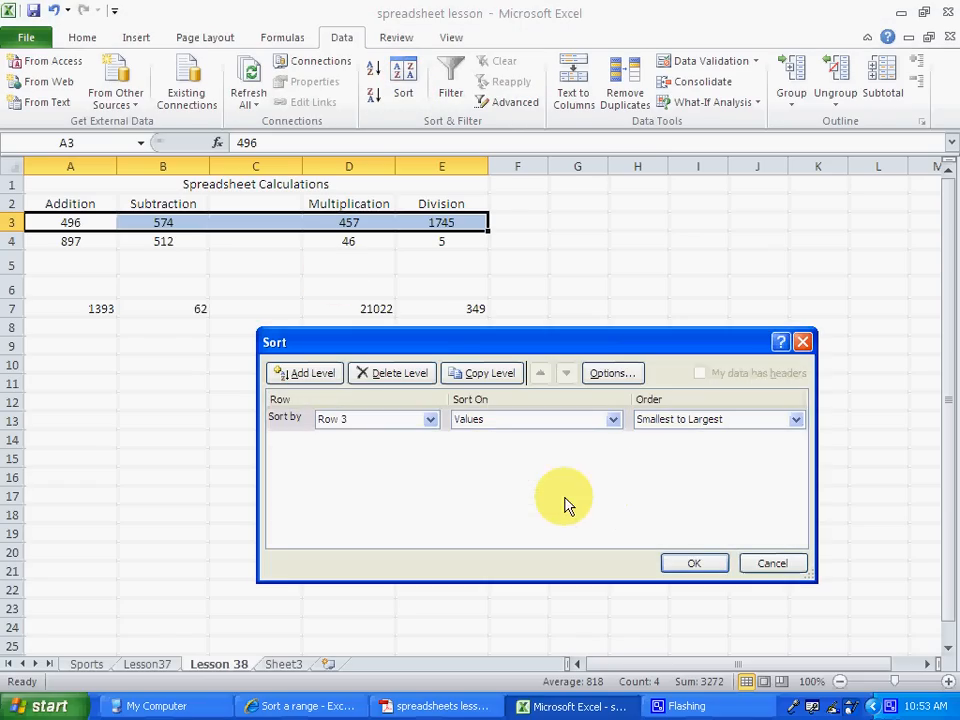
# - Switch the sort orientation to left to right across columns
pyautogui.click(612, 372)
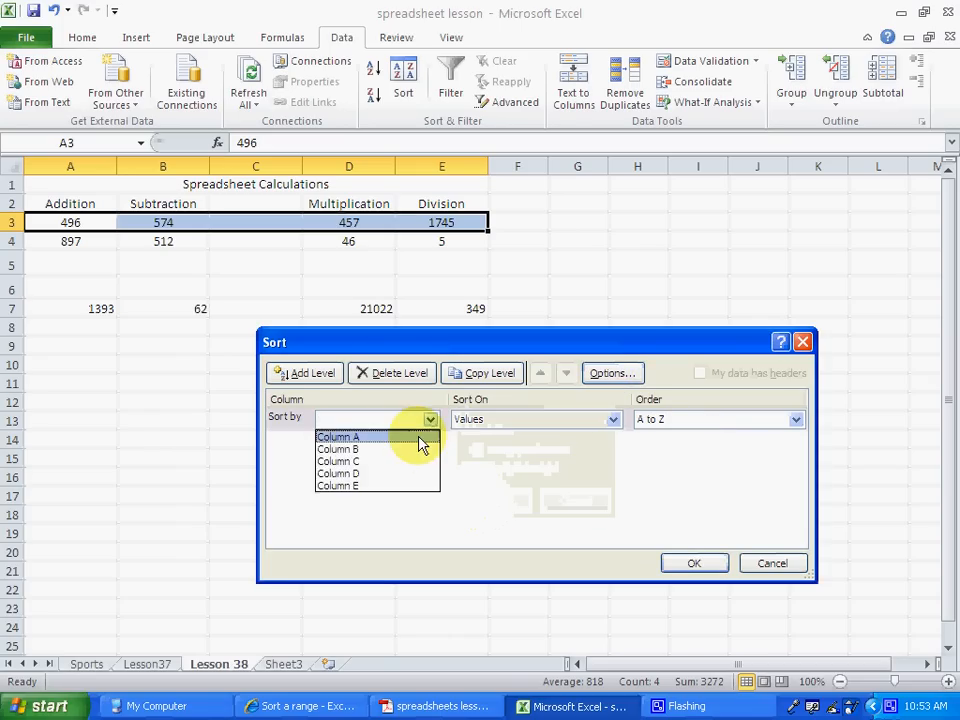
pyautogui.click(338, 436)
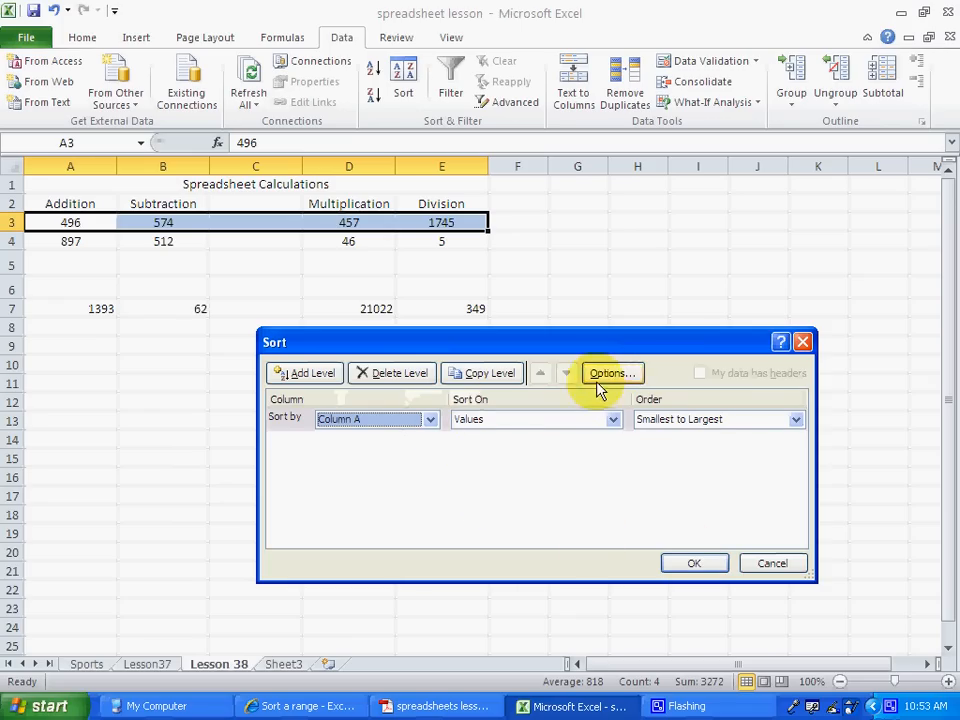
pyautogui.click(612, 372)
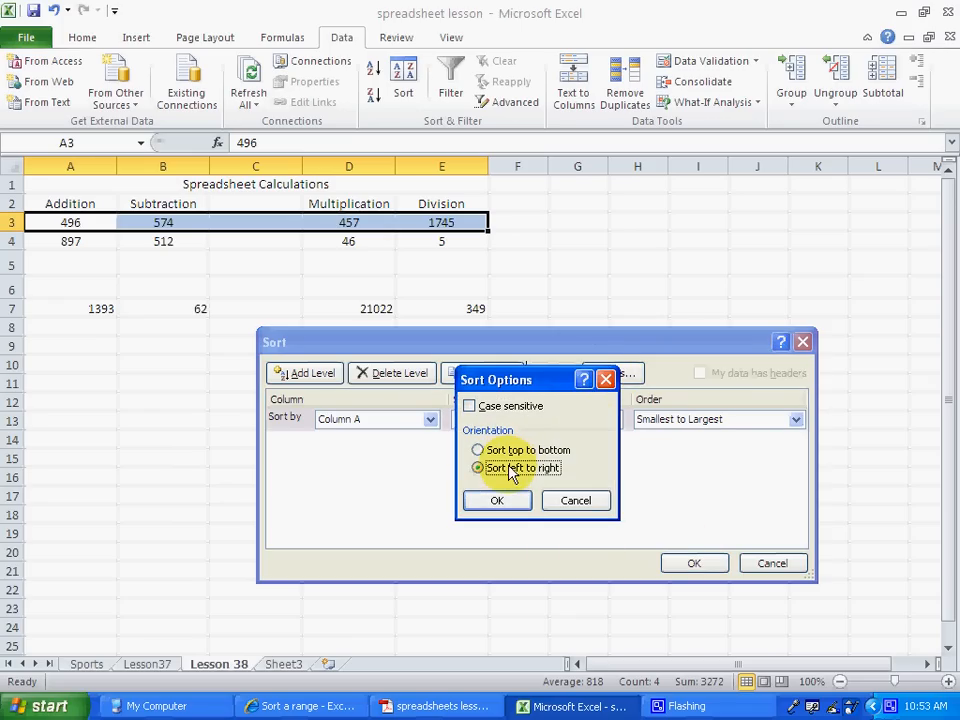
pyautogui.click(496, 500)
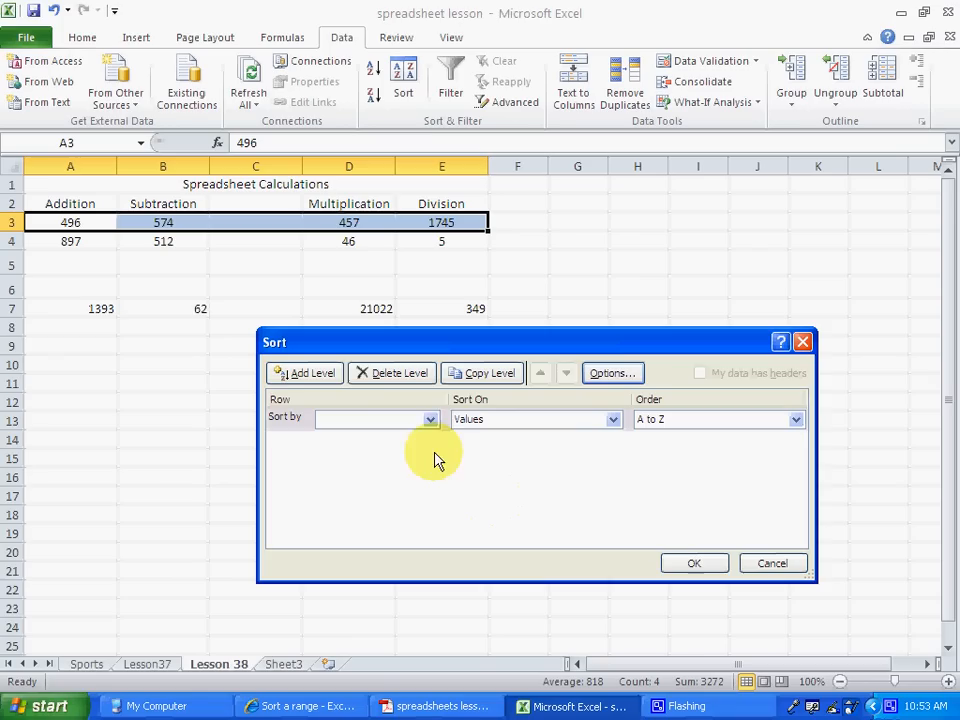
# - Sort by Row 3 from largest to smallest and apply, putting 1745 first
pyautogui.click(376, 418)
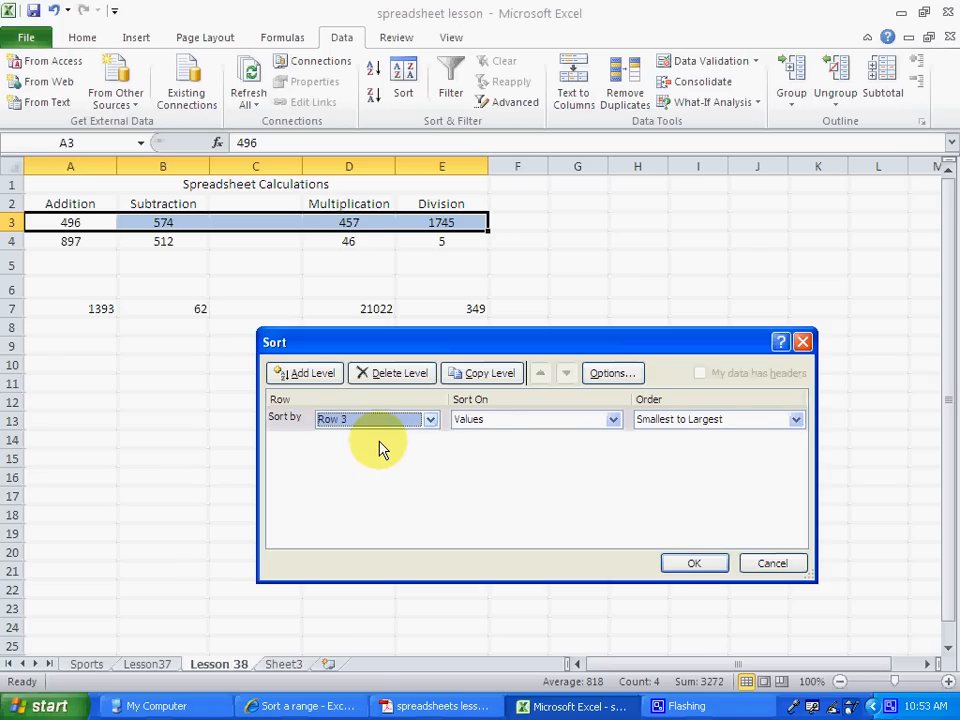
pyautogui.moveTo(488, 430)
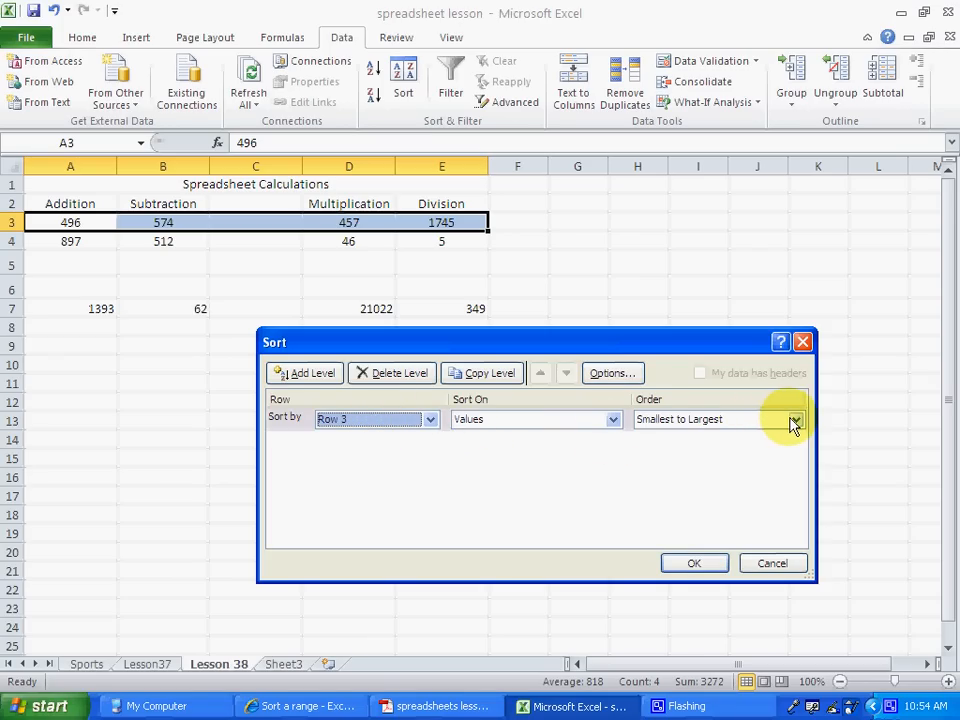
pyautogui.click(680, 420)
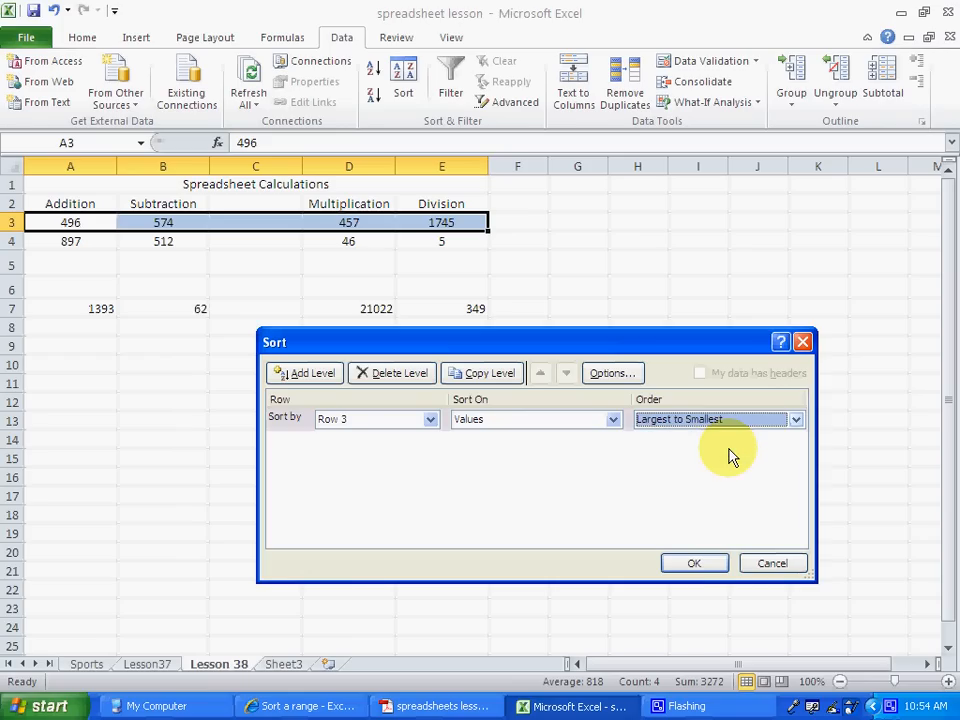
pyautogui.click(694, 562)
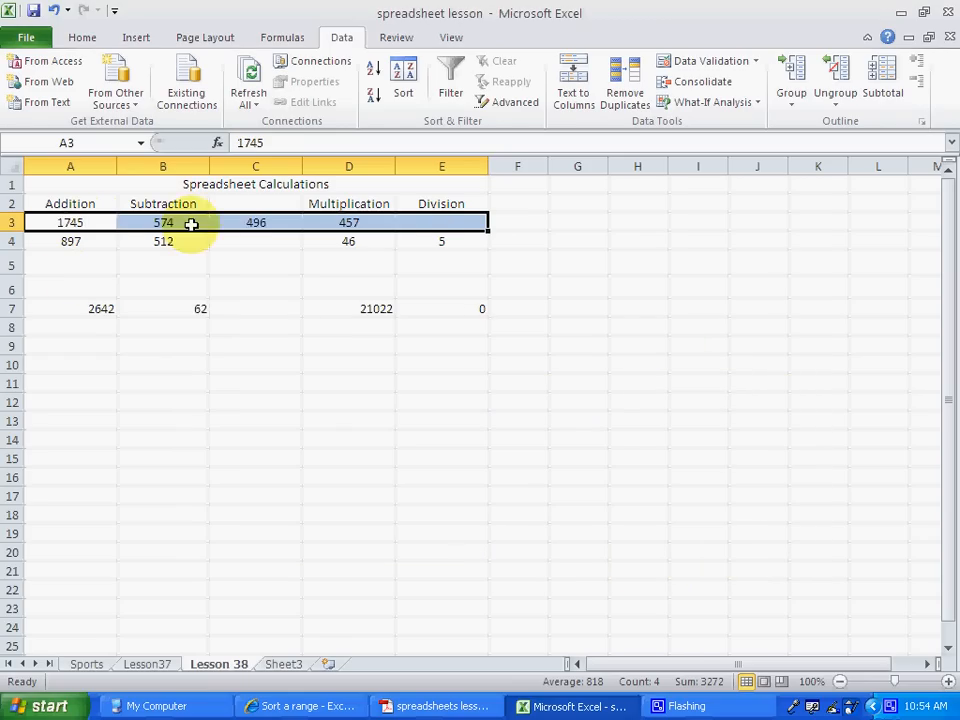
pyautogui.moveTo(420, 222)
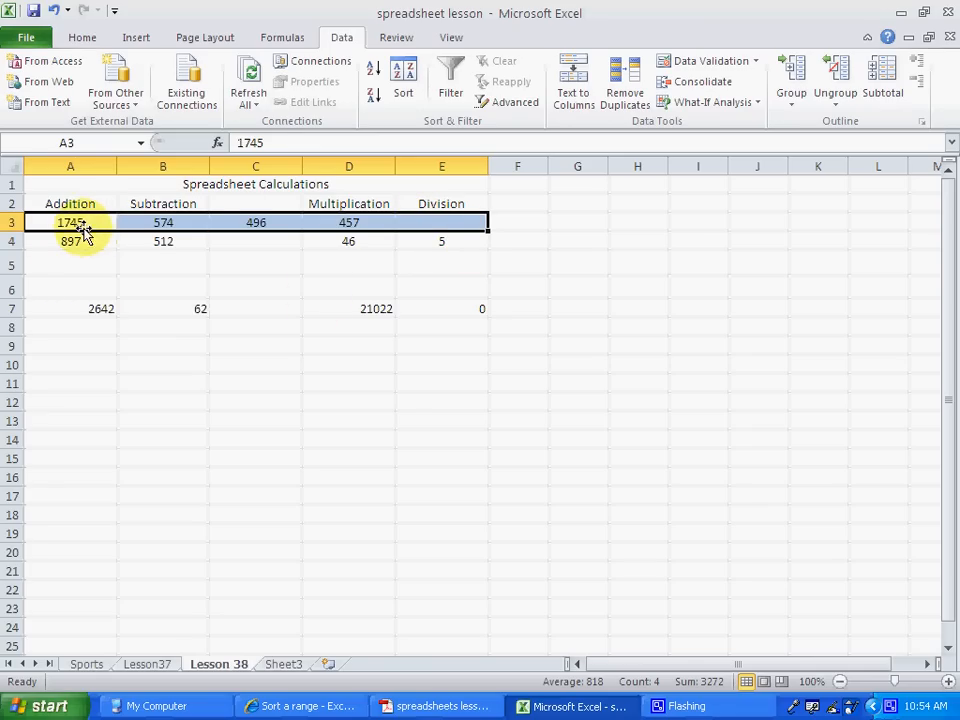
pyautogui.moveTo(444, 220)
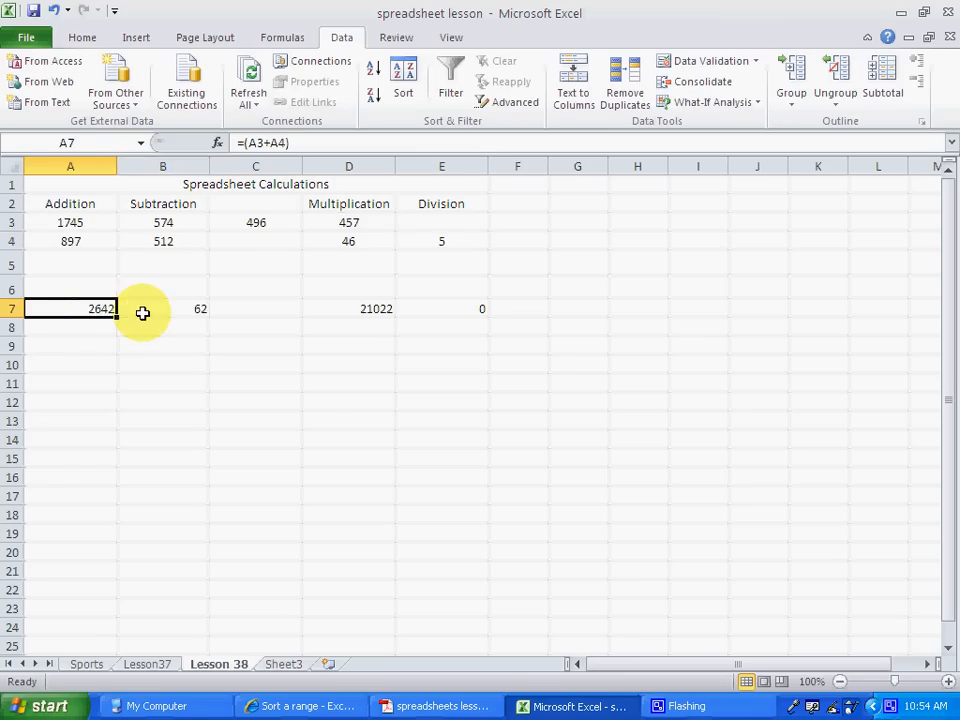
pyautogui.click(256, 308)
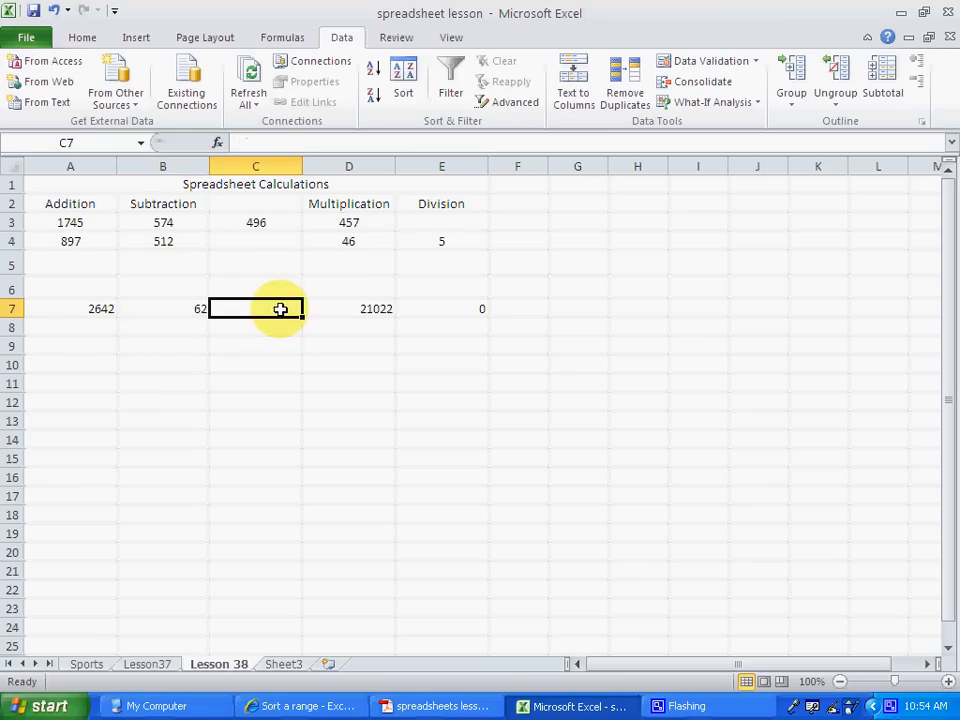
pyautogui.click(348, 308)
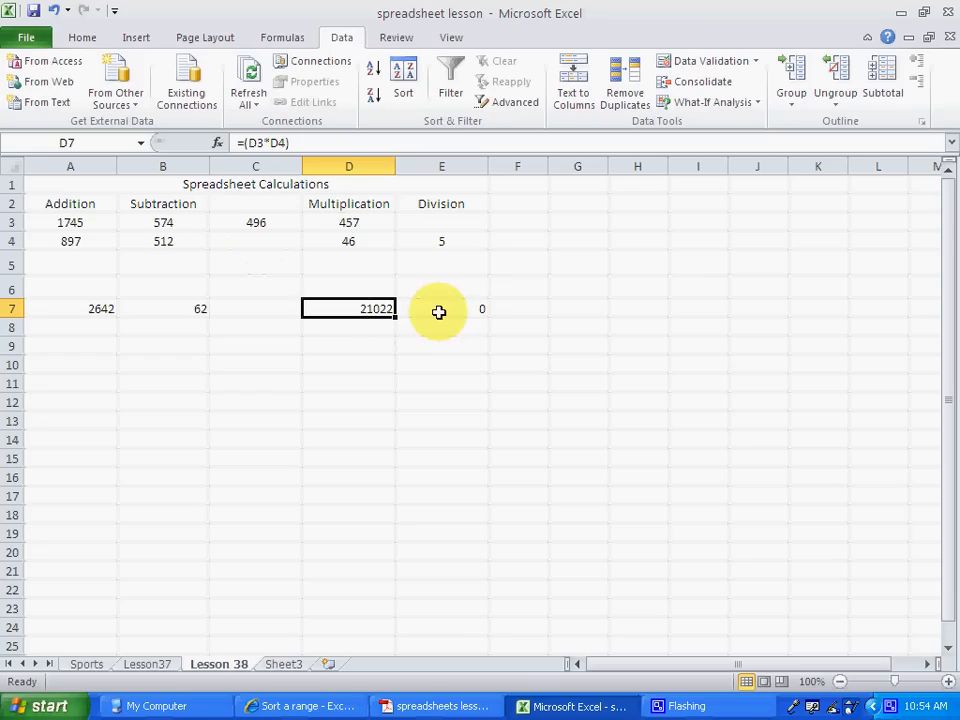
pyautogui.moveTo(56, 230)
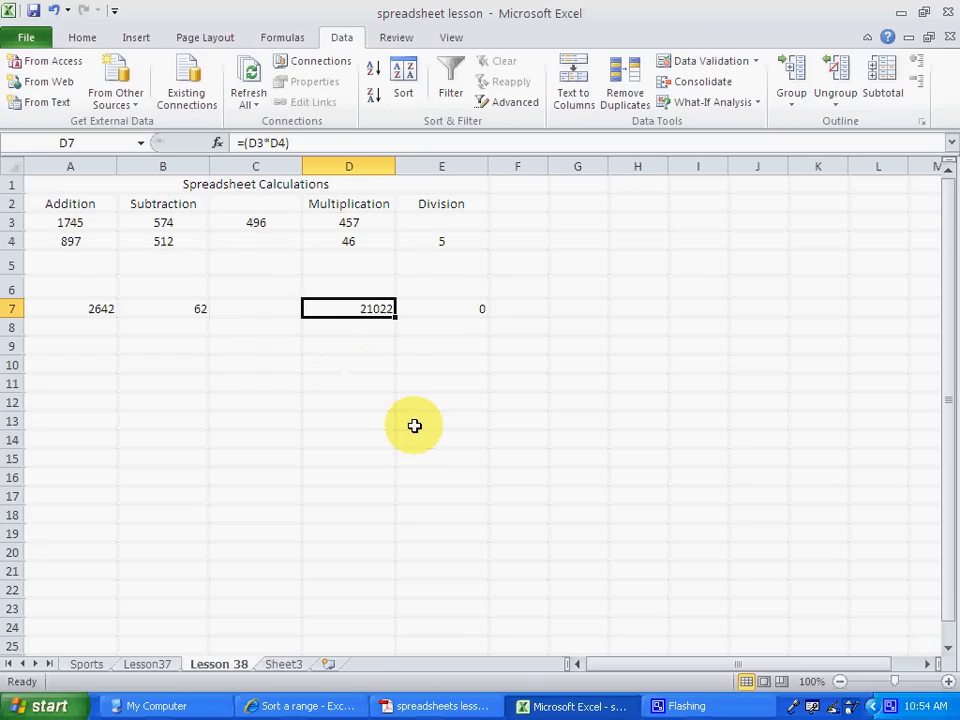
pyautogui.moveTo(944, 700)
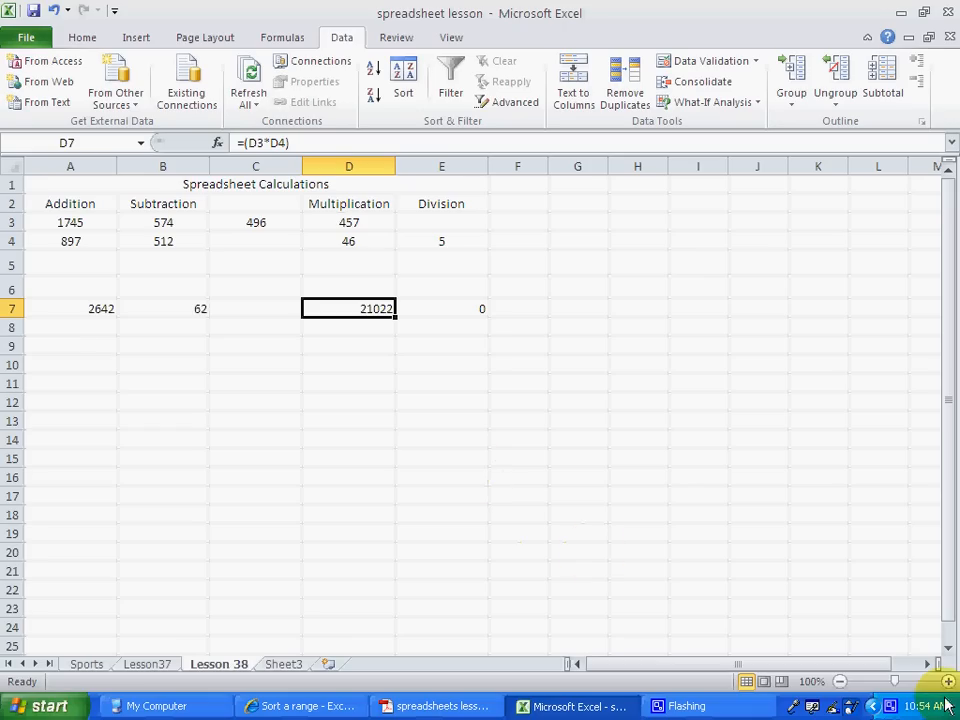